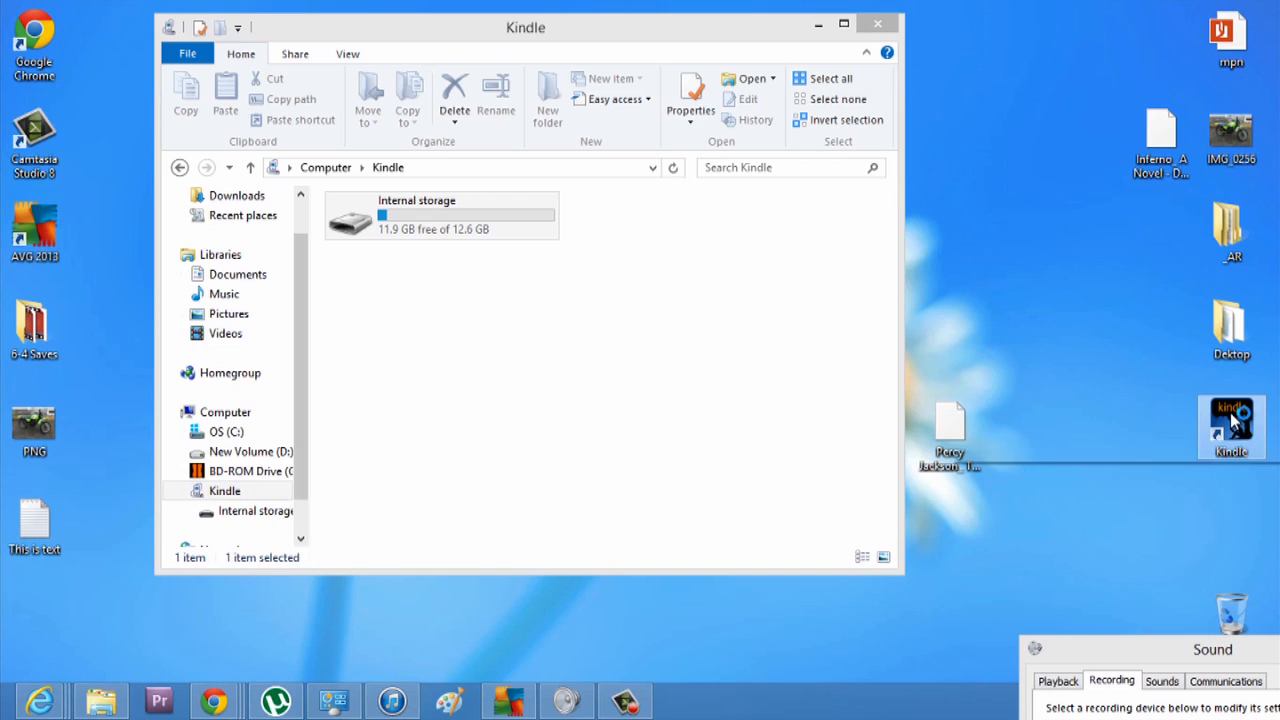
Step: Launch Kindle for PC from its desktop shortcut
double_click(1231, 427)
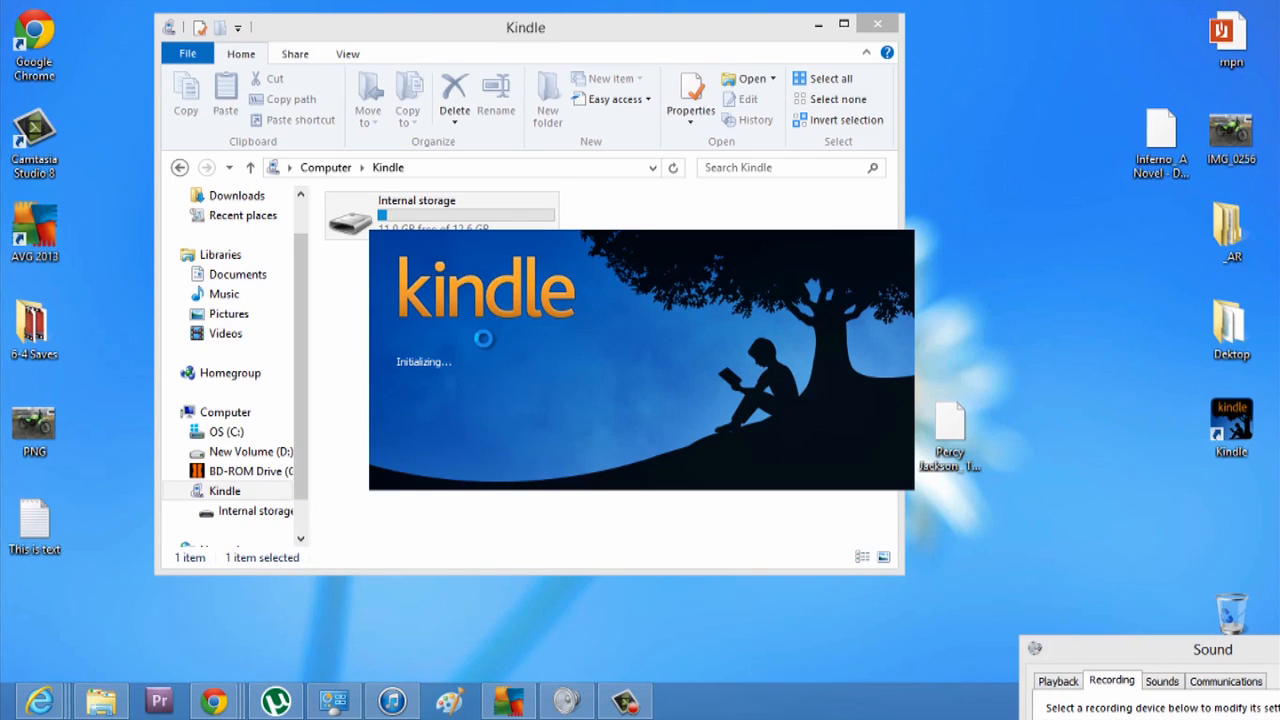
mouse_move(490, 345)
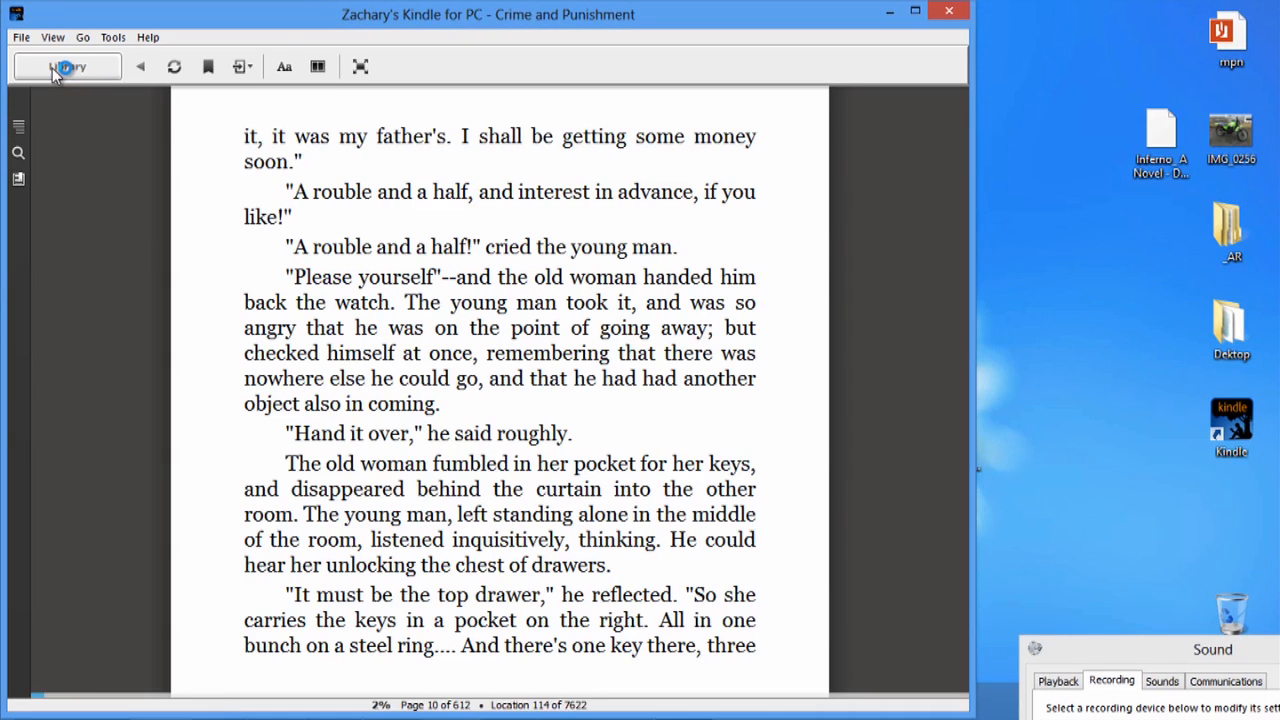
Step: Return from Crime and Punishment to the library and browse all ten items
click(68, 66)
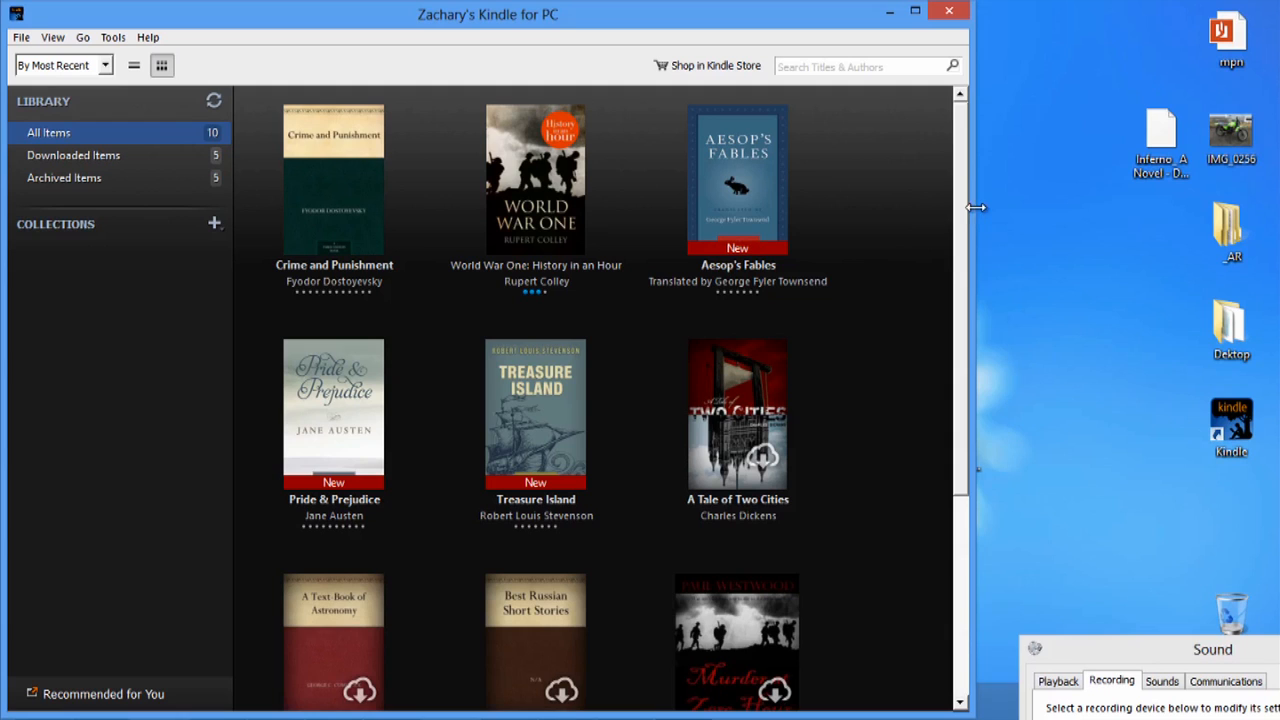
scroll(down, 3)
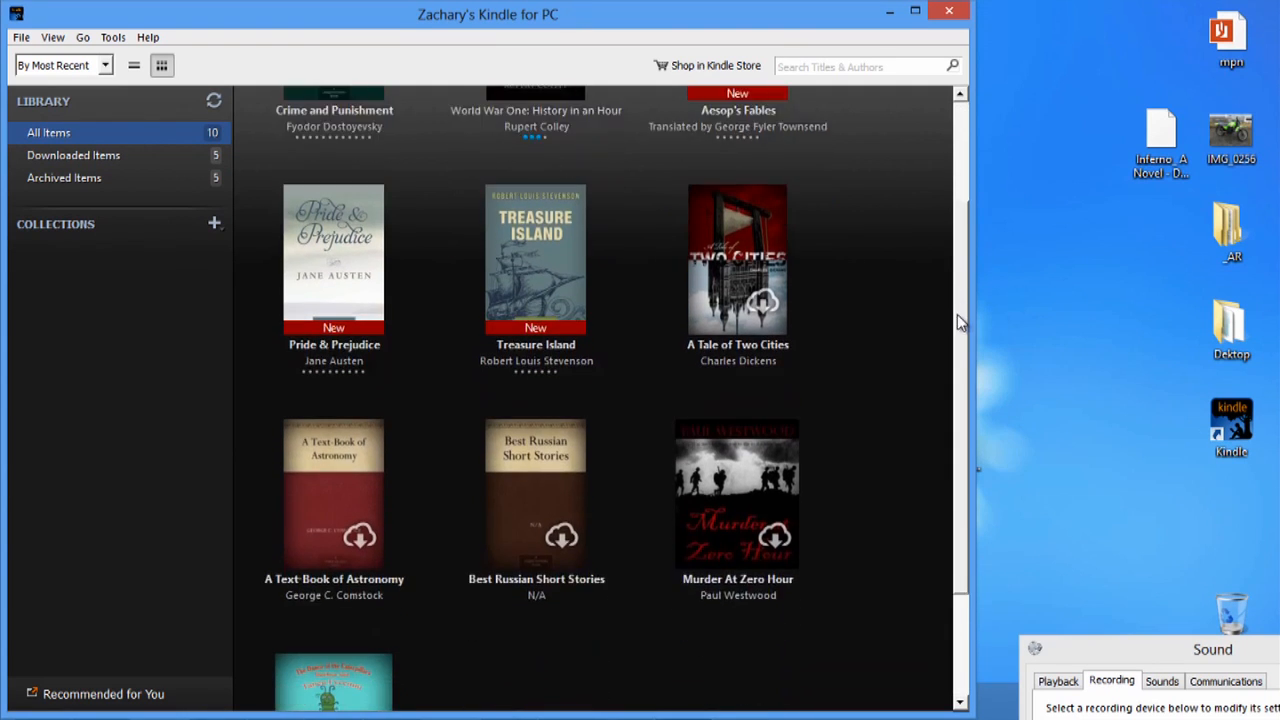
scroll(down, 3)
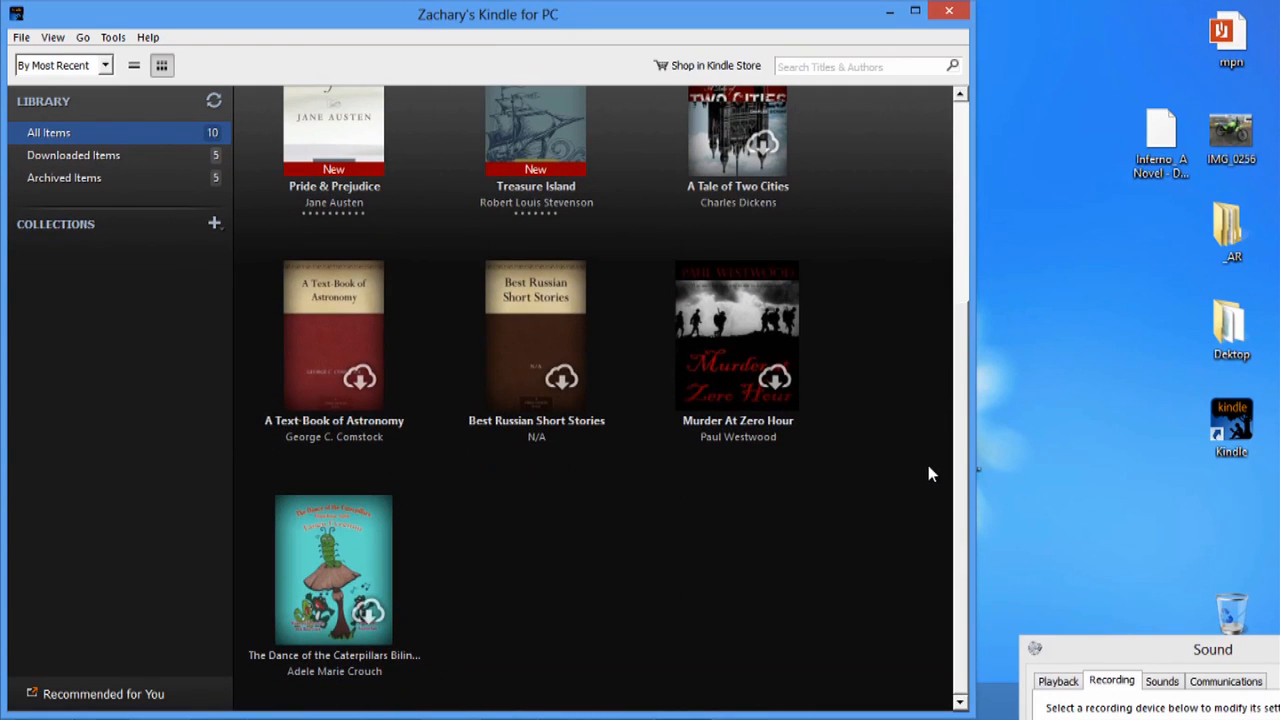
scroll(up, 3)
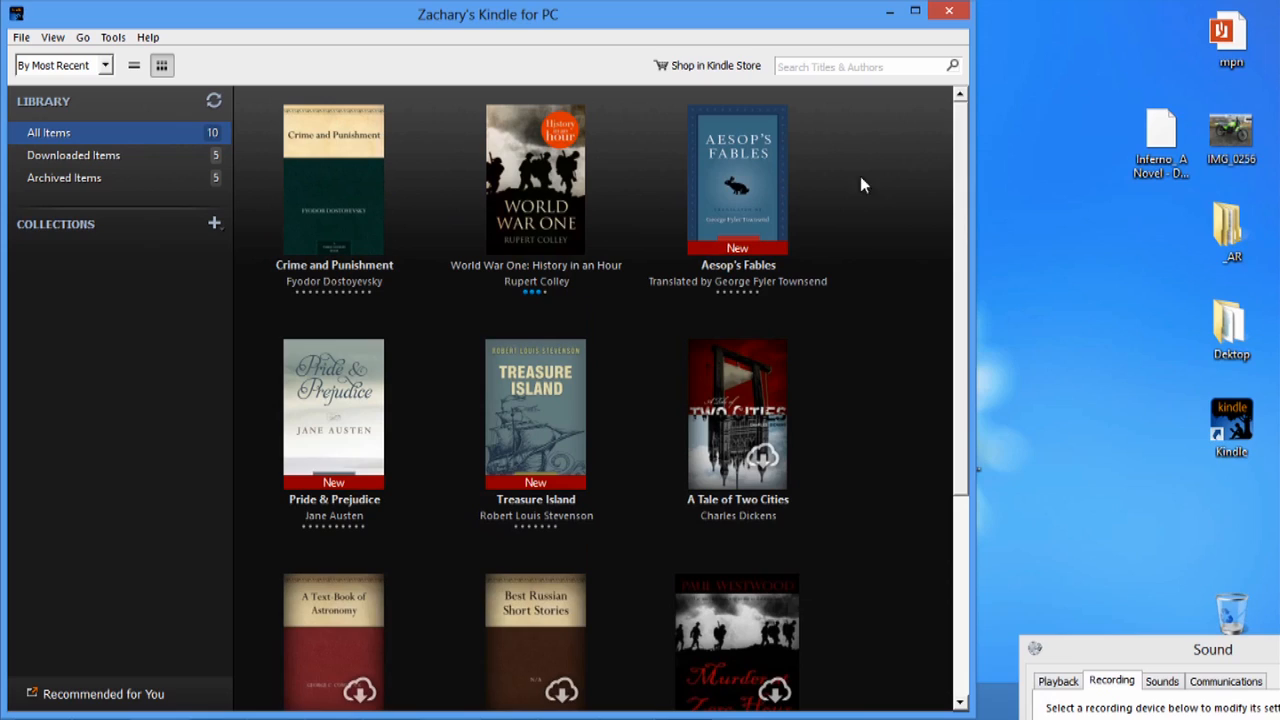